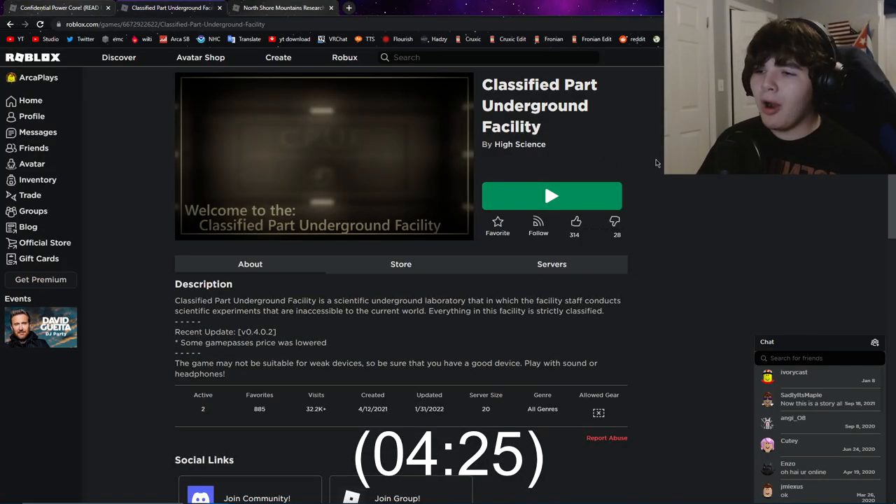
Switch between the North Shore Mountains and Confidential Power Core! pages, landing on the latter.
left_click(280, 9)
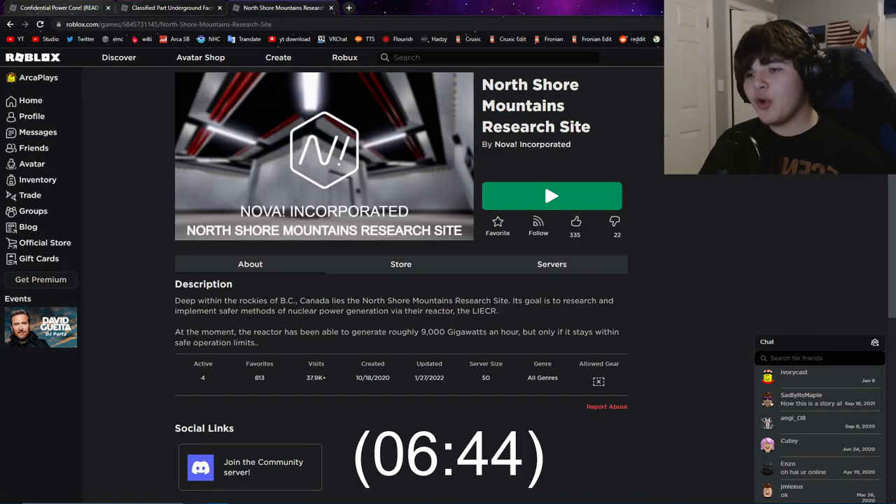
left_click(59, 9)
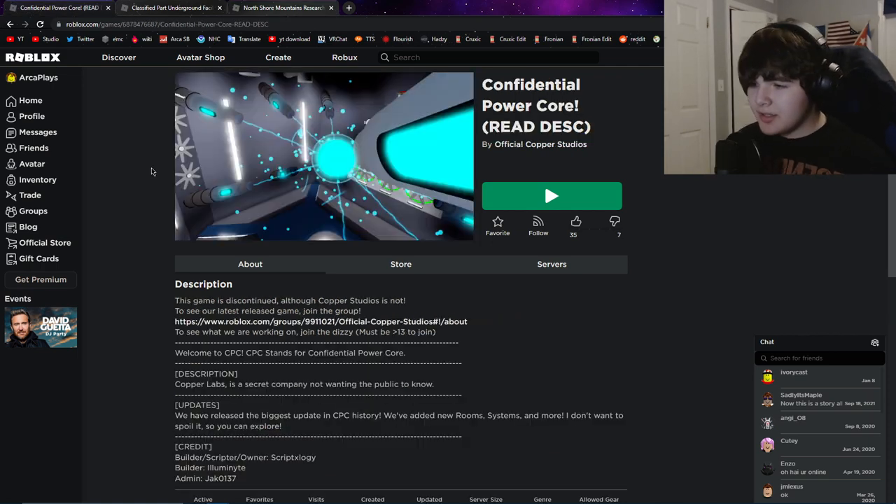
left_click(551, 196)
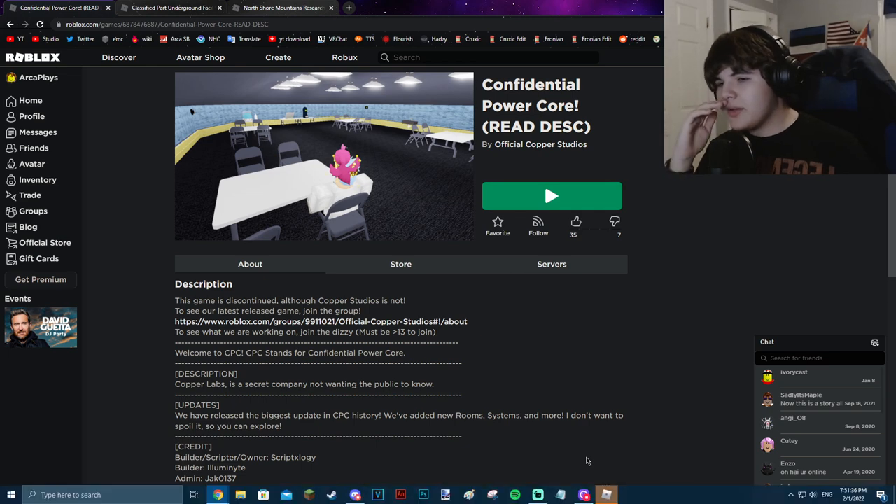
Launch Confidential Power Core and skip its intro to reach the main menu.
left_click(551, 196)
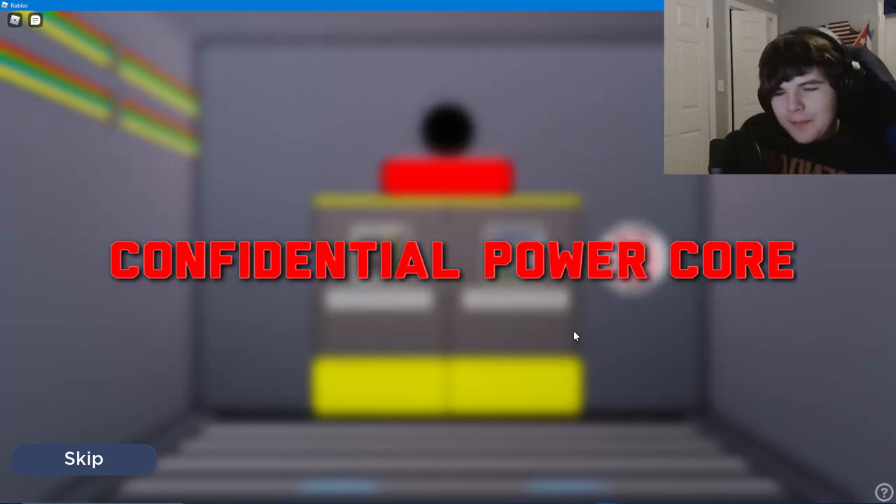
left_click(84, 459)
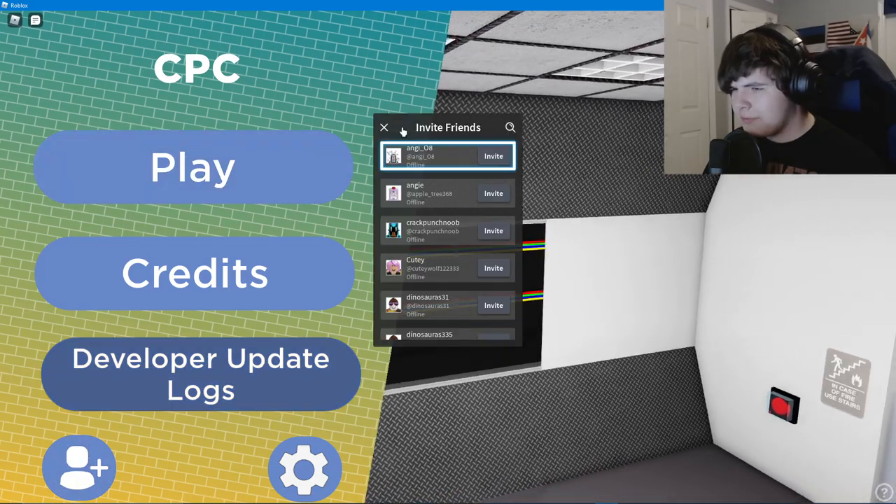
Start play from the CPC main menu and walk to the red wall button.
left_click(193, 167)
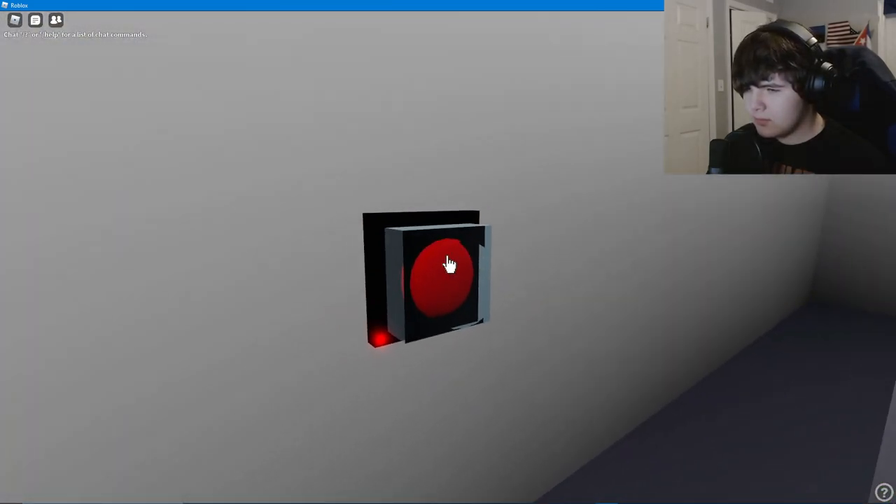
Activate the red wall button and head on to the yellow-striped double doors.
left_click(447, 273)
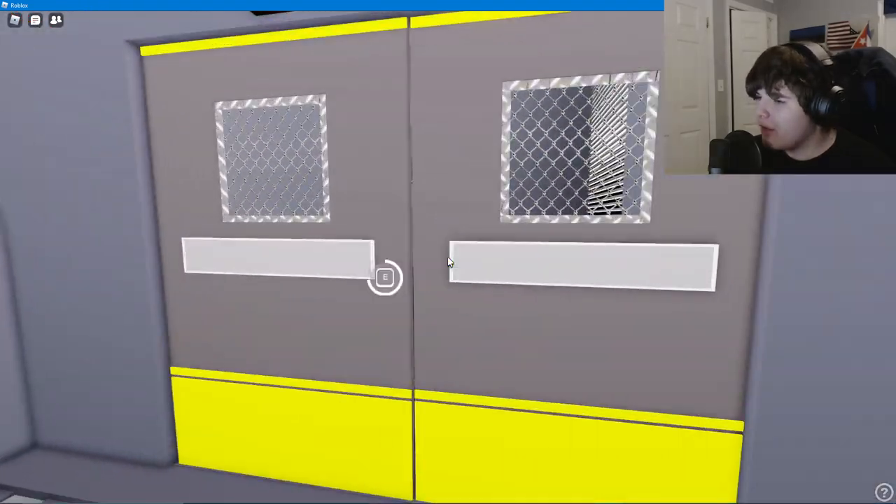
Open the yellow-striped doors with E, leave CPC, and join Classified Part Underground Facility.
key("e")
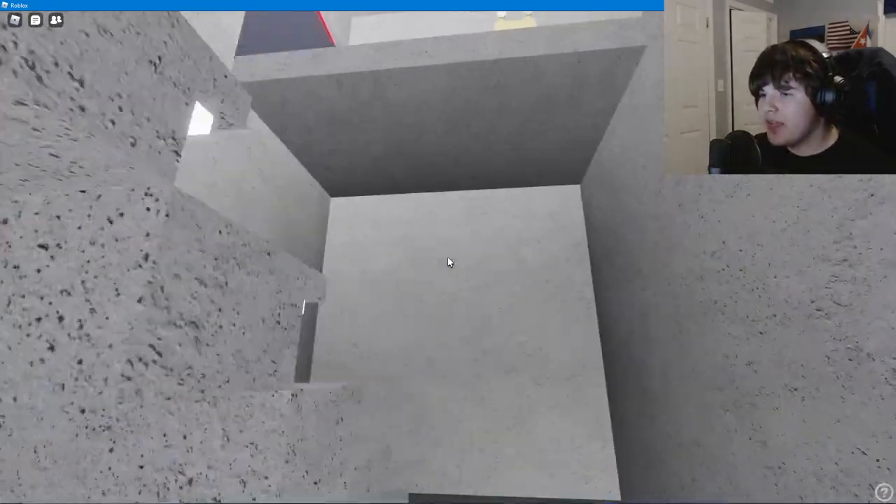
mouse_move(448, 263)
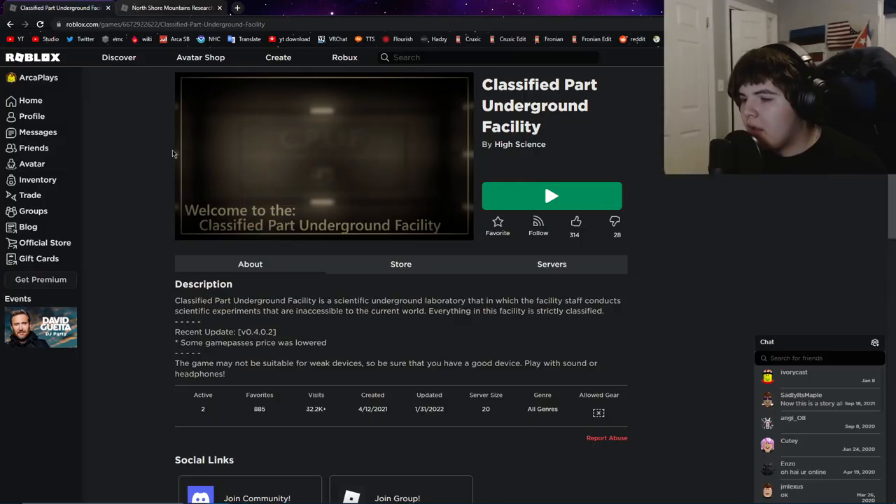
left_click(551, 196)
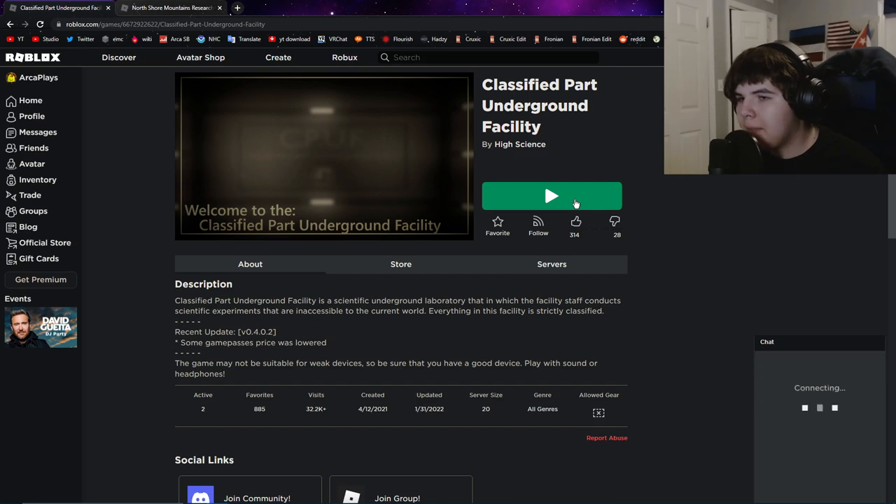
left_click(551, 196)
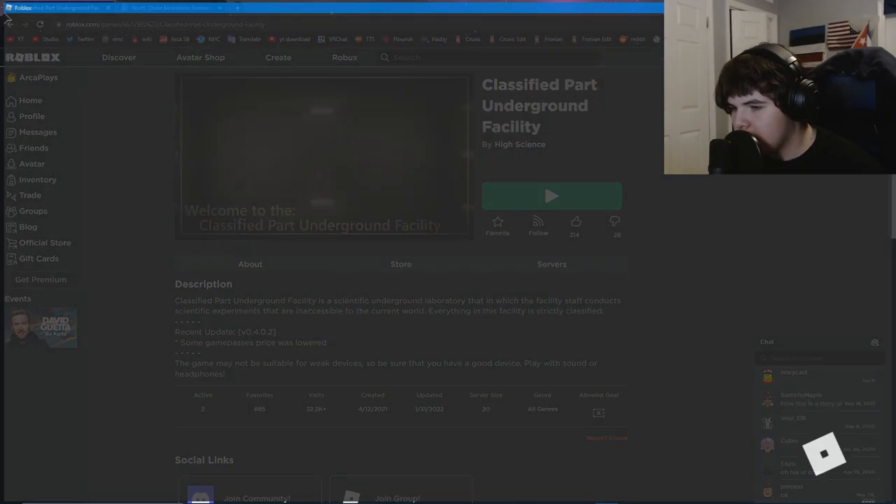
left_click(551, 196)
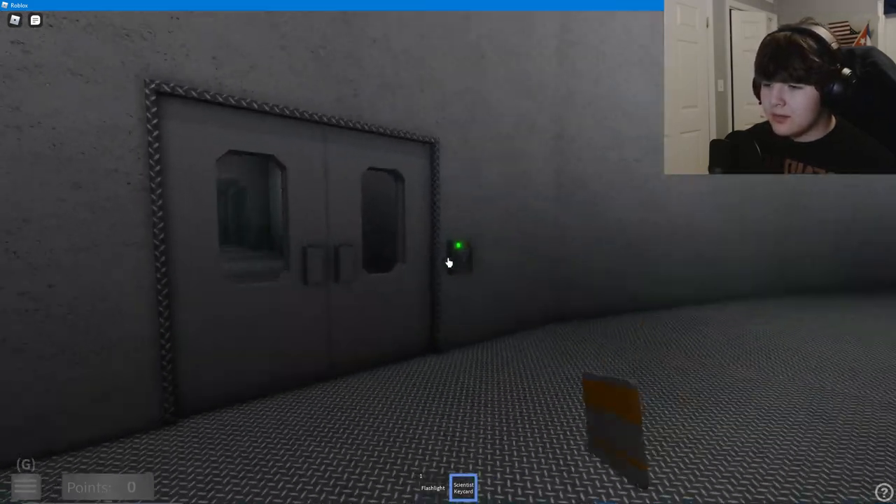
Use the green-lit keycard reader to open the door into the Sector A elevators area.
left_click(459, 246)
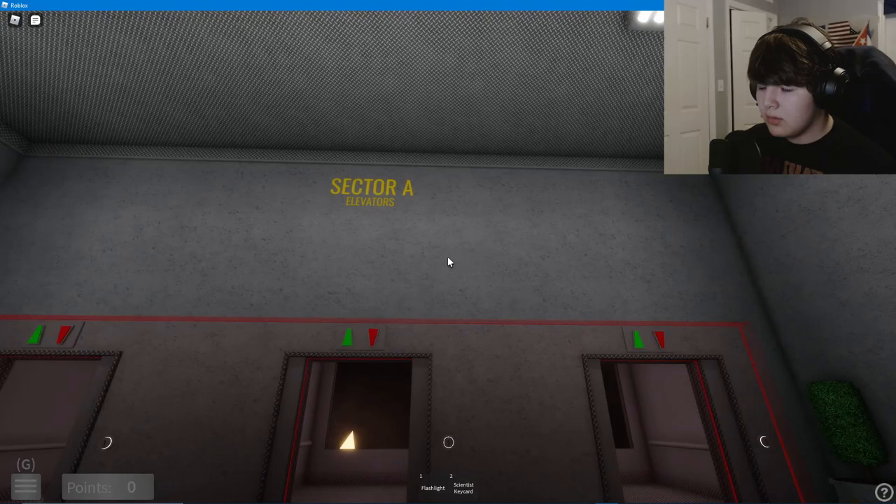
mouse_move(448, 262)
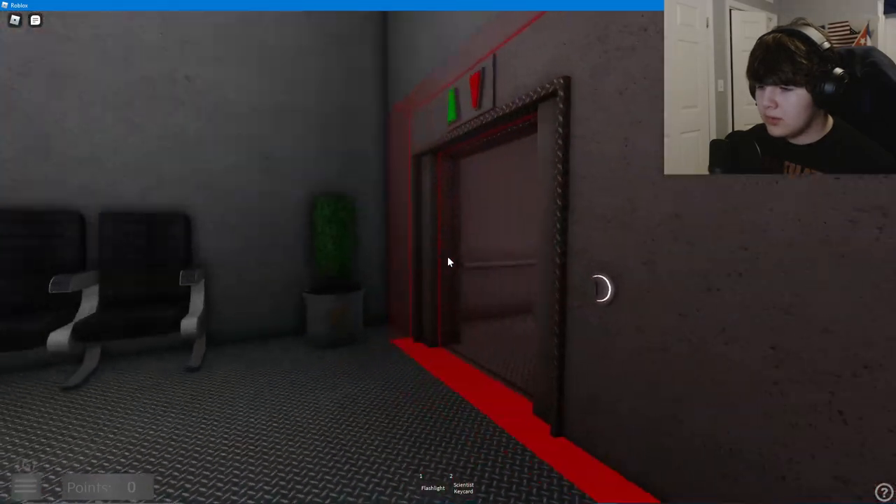
mouse_move(448, 263)
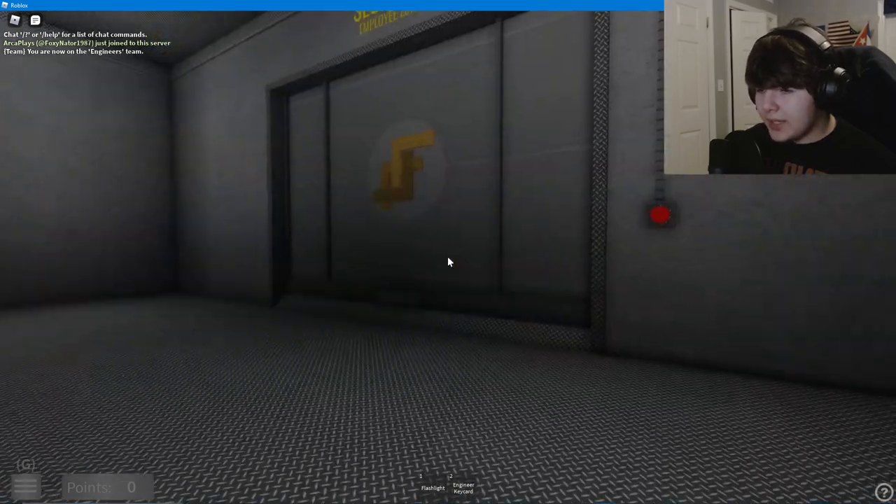
mouse_move(448, 262)
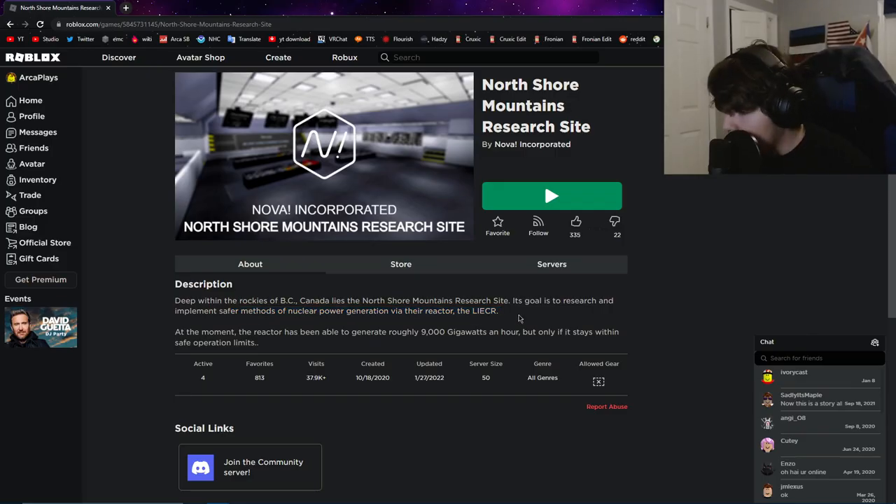
Highlight the reactor power-output sentence in the description and launch North Shore Mountains Research Site.
left_click_drag(175, 331, 420, 331)
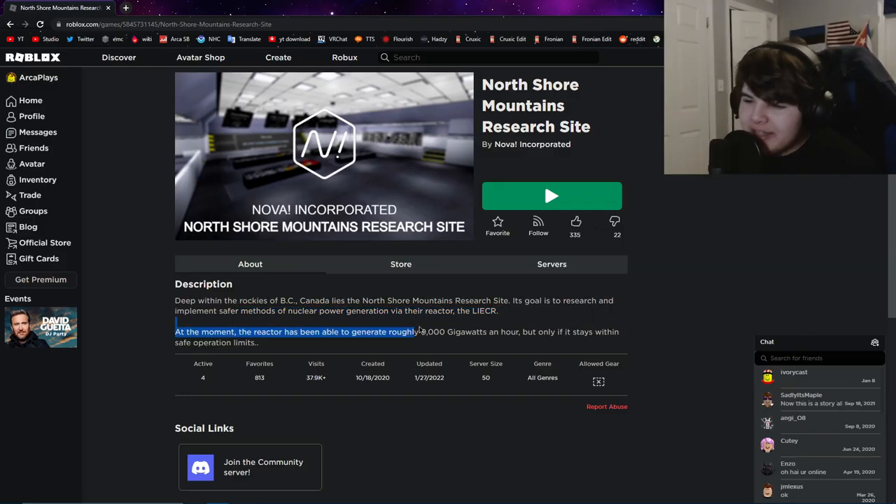
left_click(551, 196)
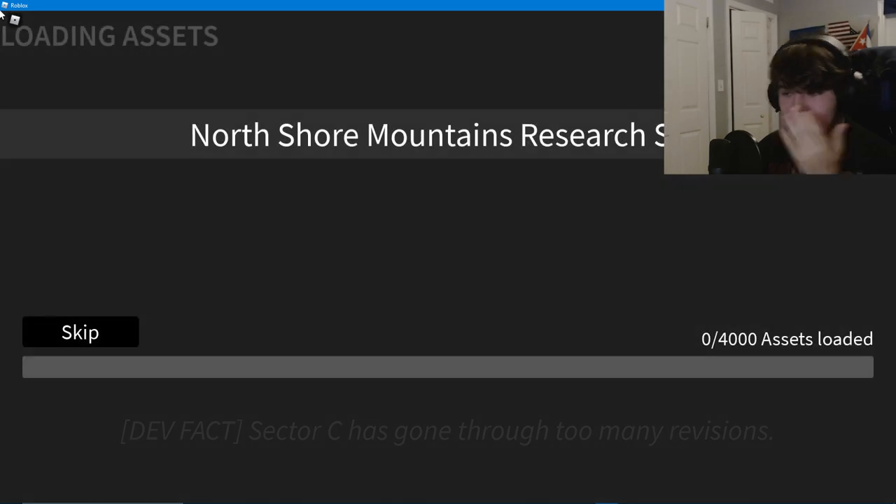
mouse_move(575, 229)
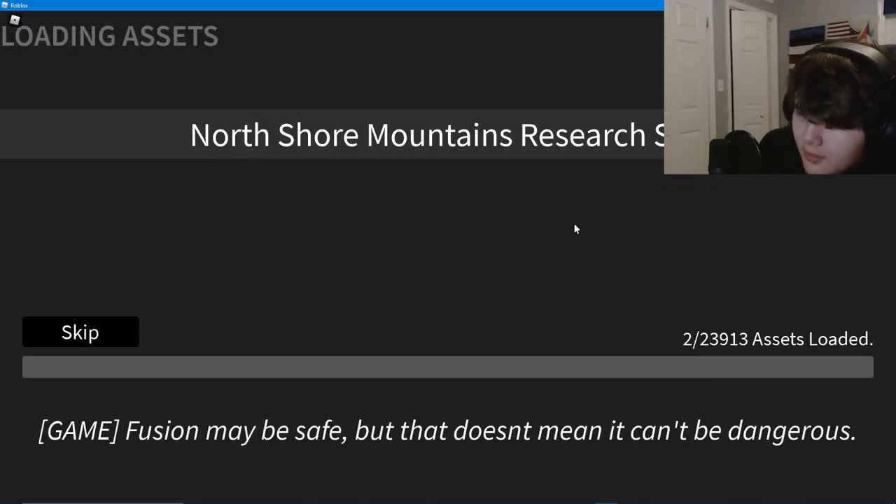
mouse_move(717, 356)
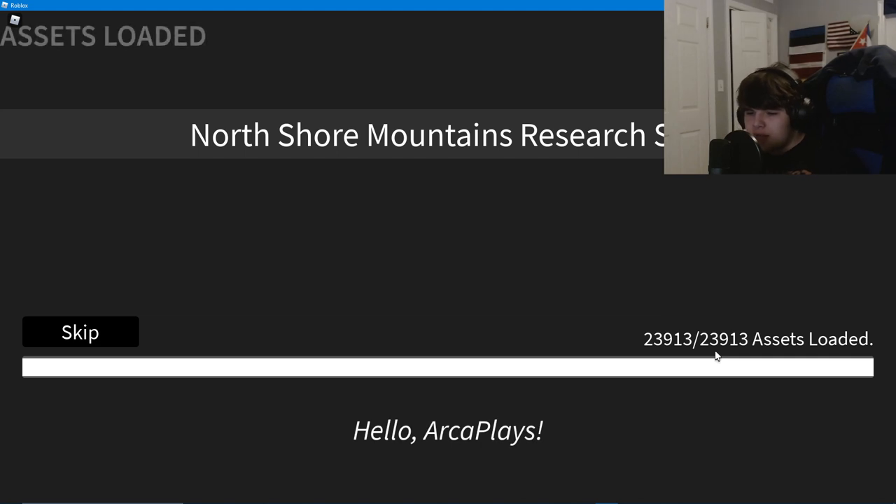
Continue into the game once all 23913 assets have loaded.
left_click(80, 330)
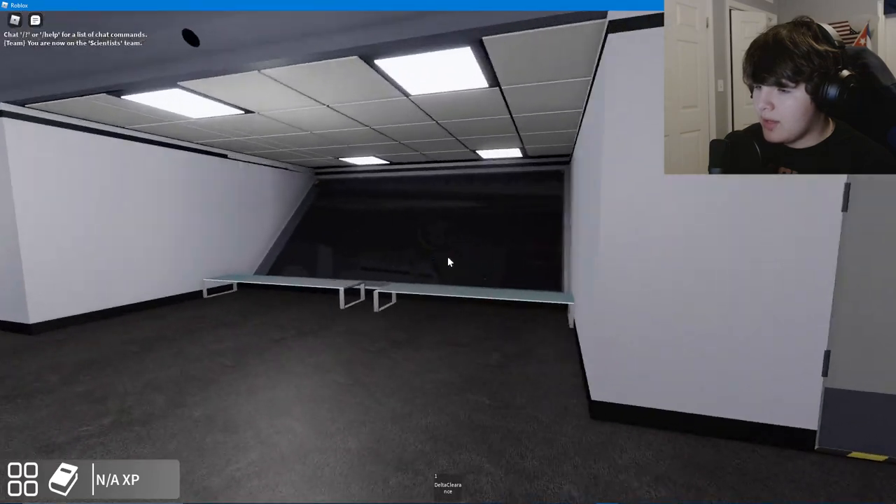
mouse_move(448, 262)
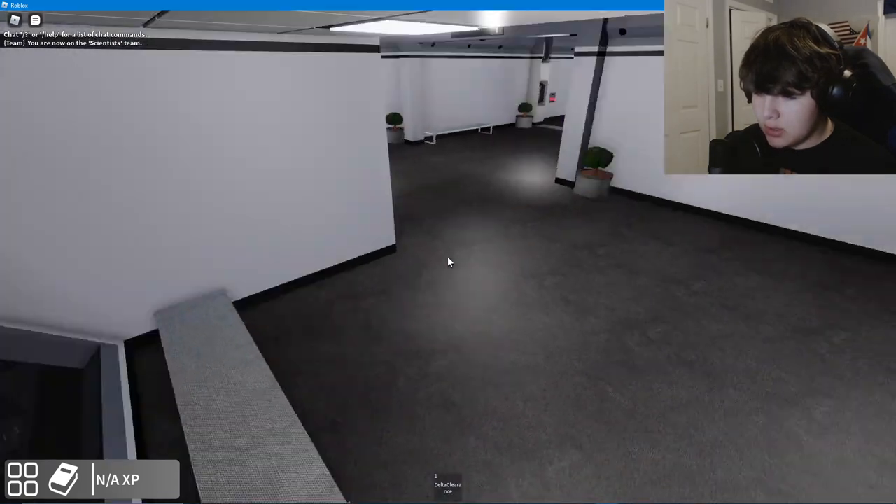
mouse_move(447, 261)
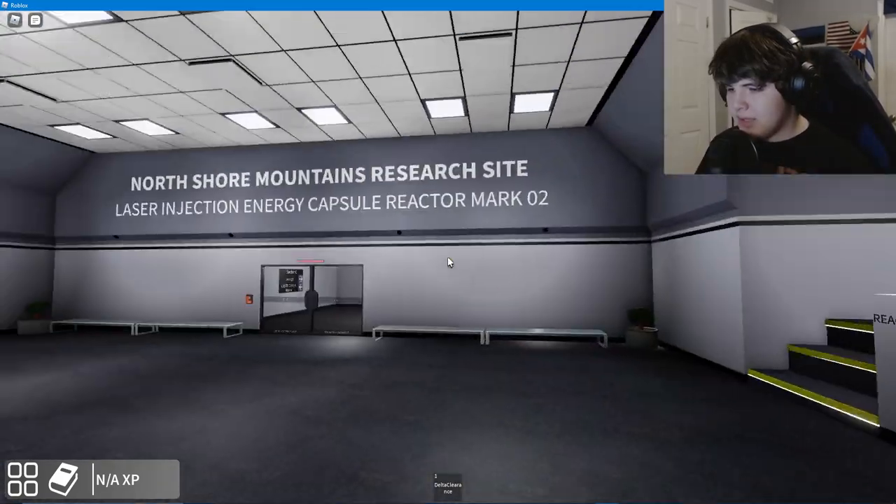
mouse_move(448, 263)
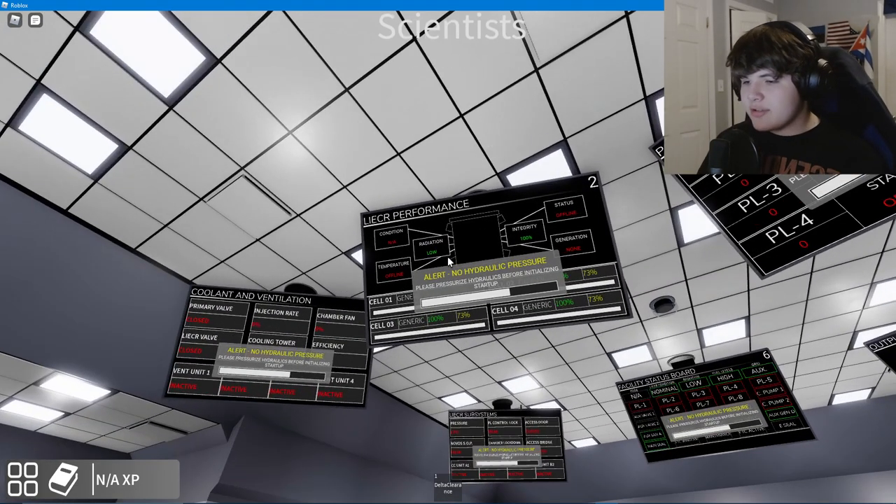
mouse_move(448, 252)
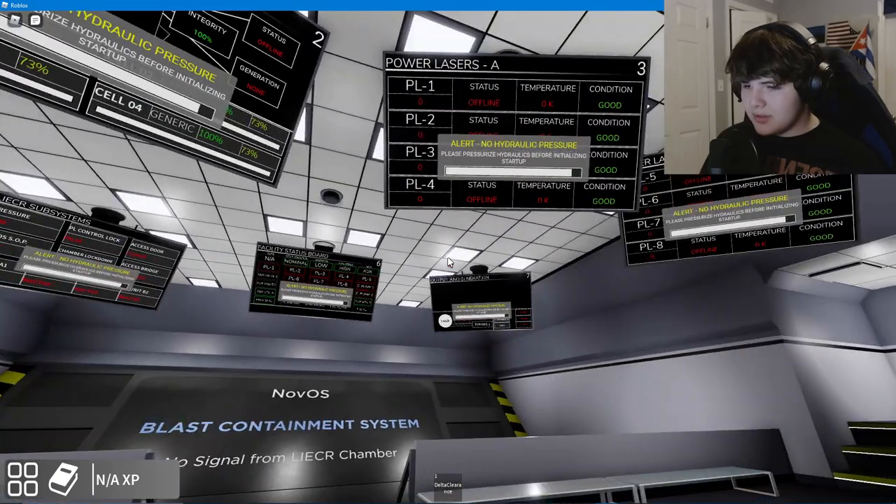
mouse_move(448, 263)
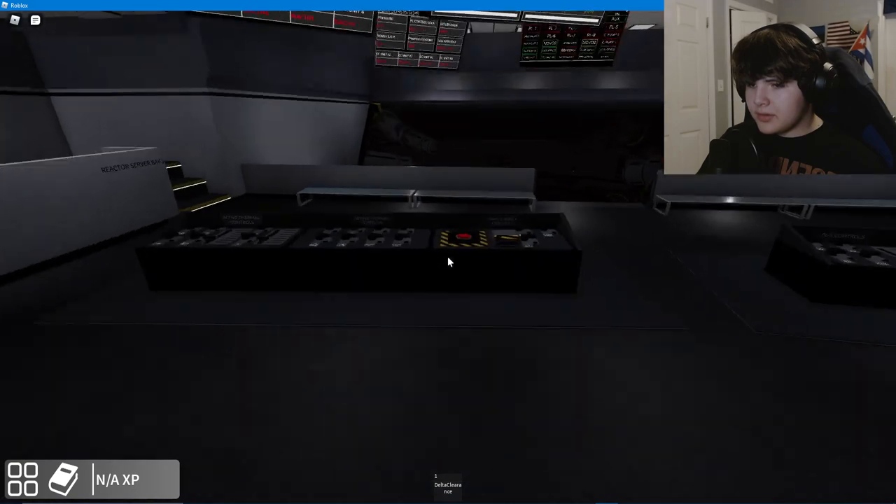
mouse_move(448, 262)
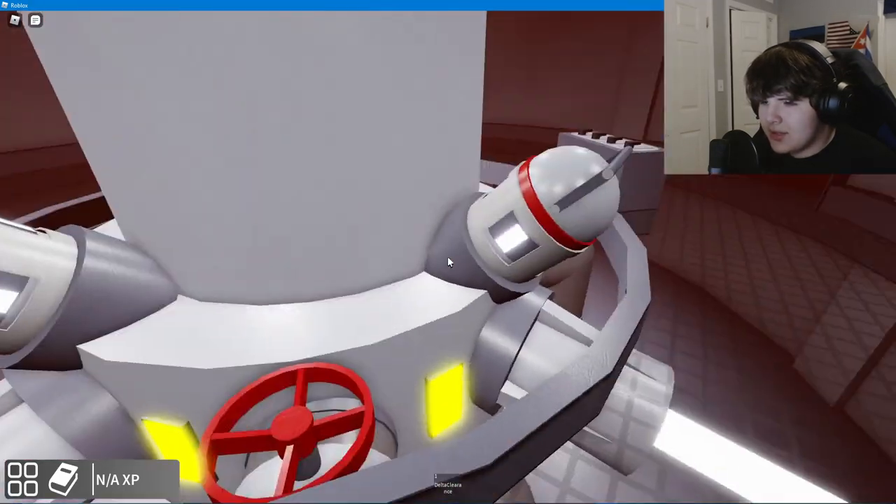
mouse_move(448, 263)
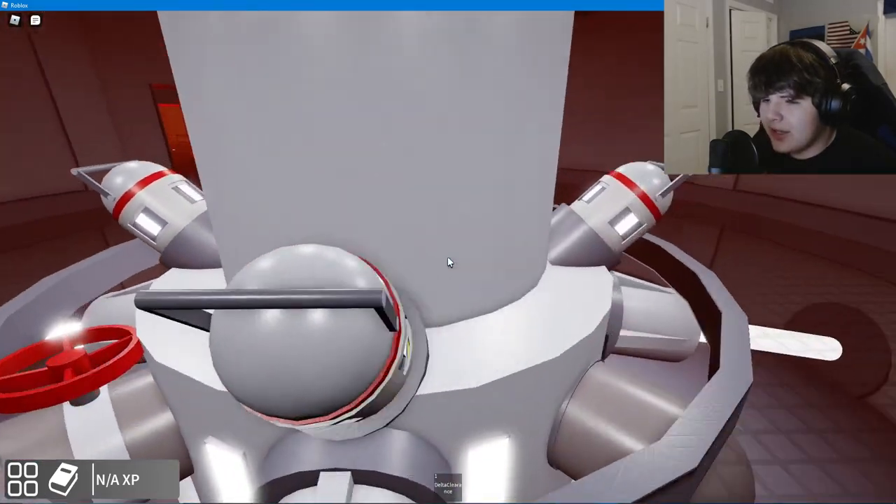
mouse_move(448, 263)
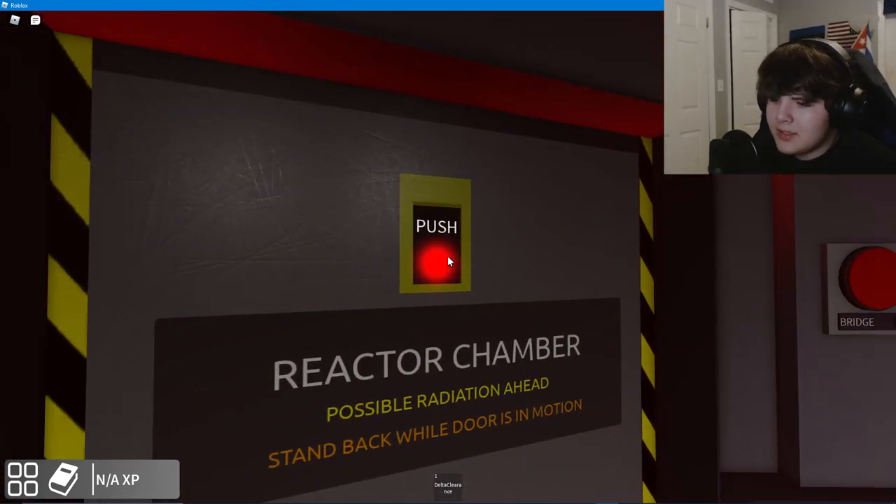
Push the red button on the Reactor Chamber door and view the glowing red core inside.
left_click(437, 260)
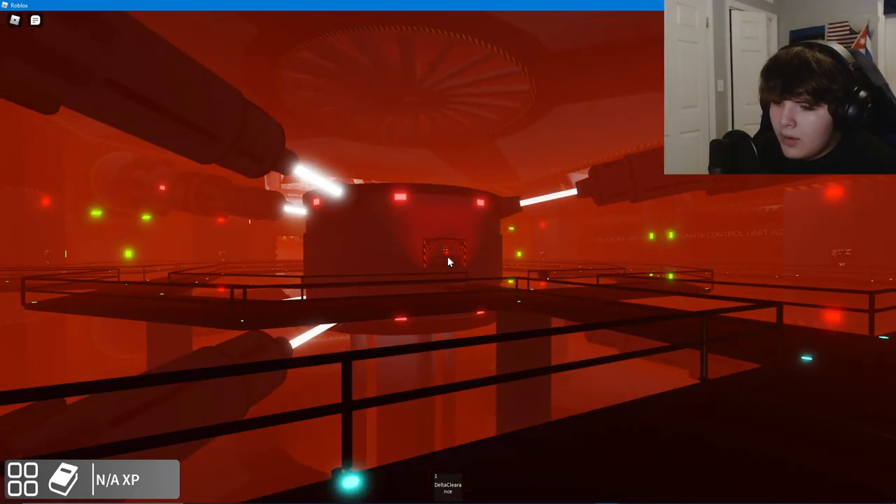